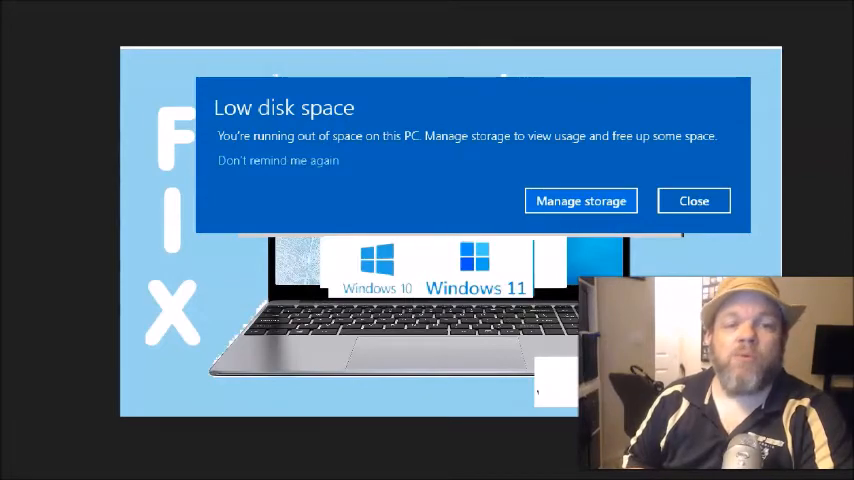
Locate This PC among the Start search results.
{"action": "left_click", "coordinate": [580, 200]}
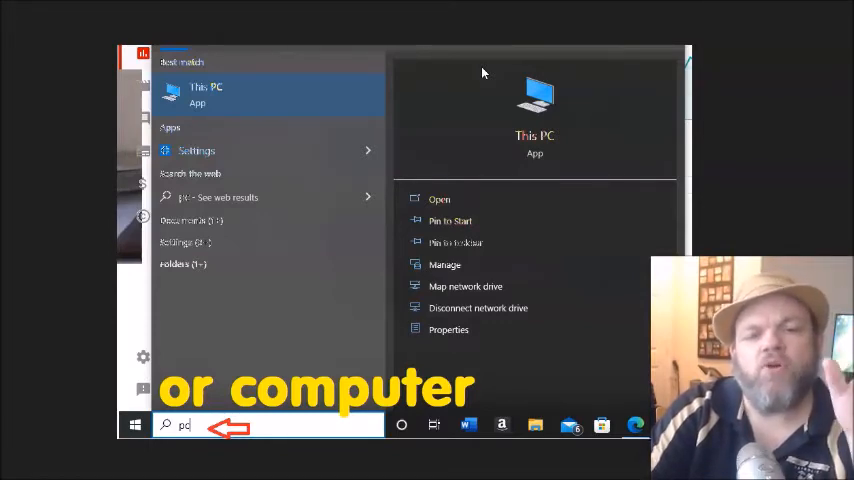
{"action": "mouse_move", "coordinate": [376, 434]}
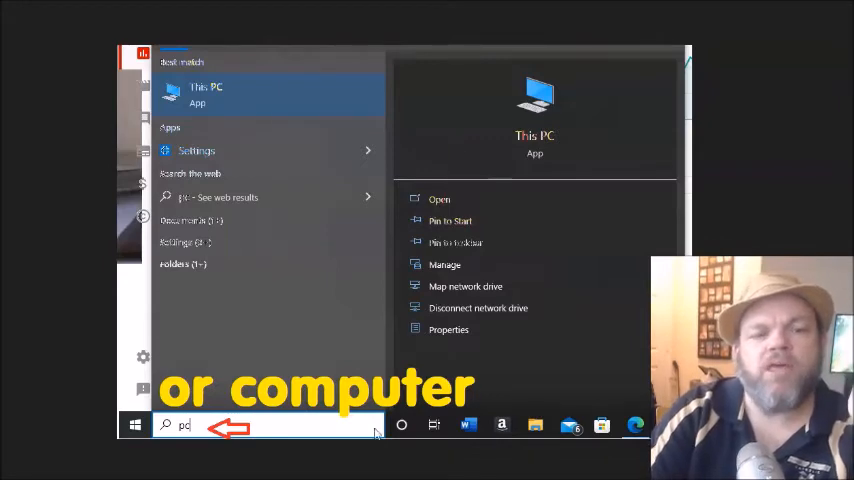
{"action": "mouse_move", "coordinate": [216, 428]}
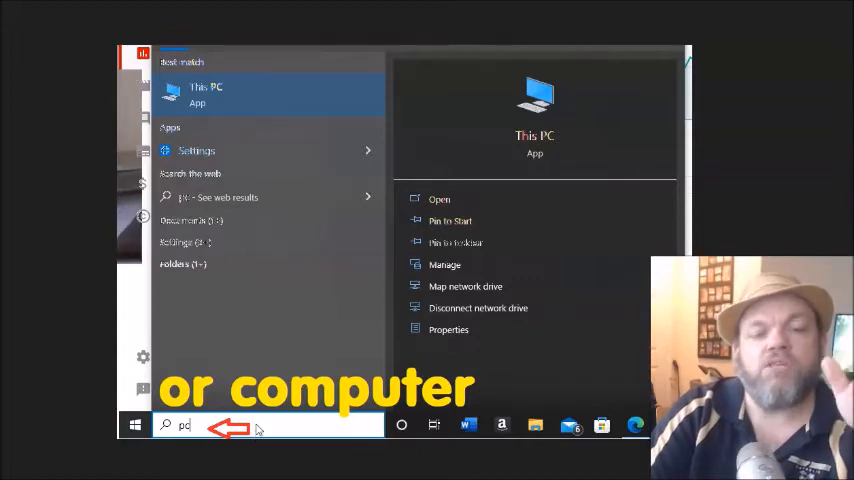
{"action": "mouse_move", "coordinate": [228, 430]}
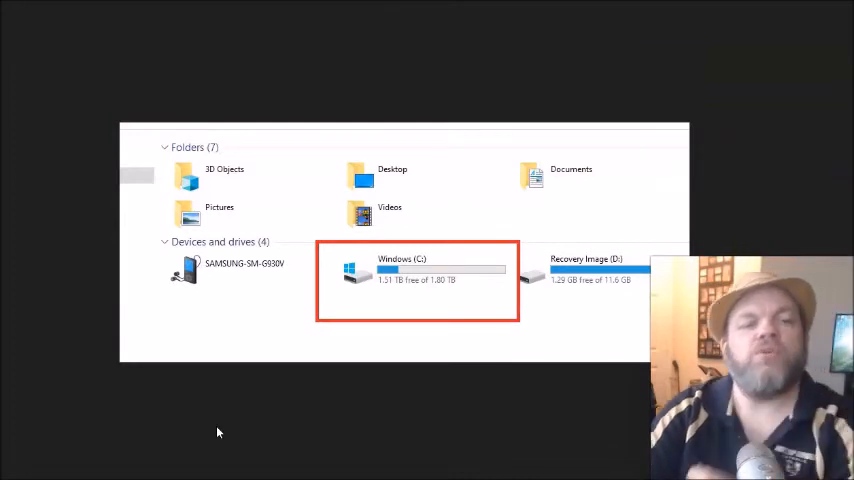
{"action": "mouse_move", "coordinate": [560, 196]}
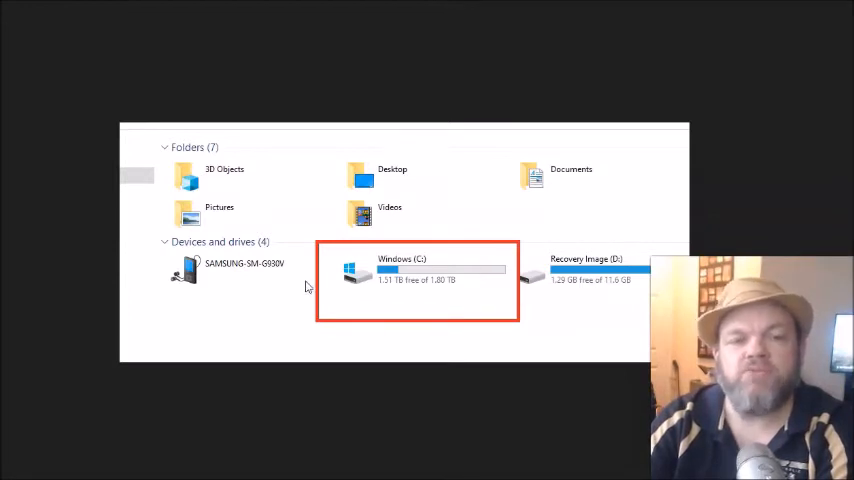
{"action": "mouse_move", "coordinate": [424, 304]}
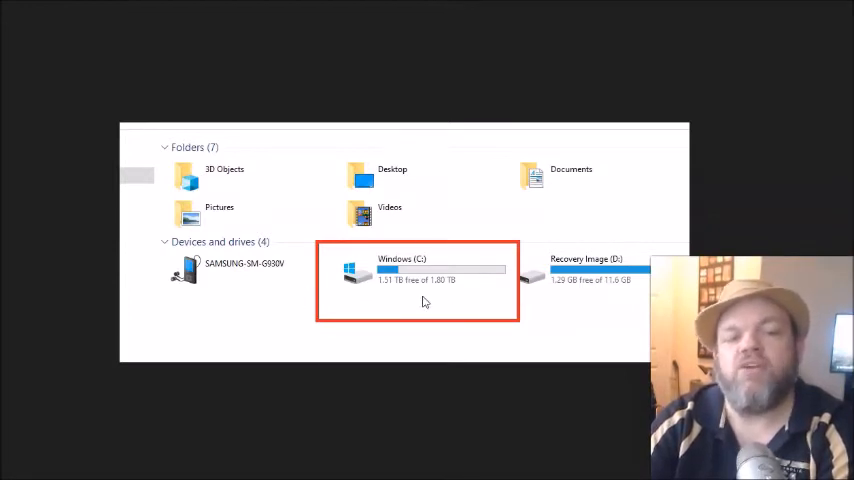
{"action": "mouse_move", "coordinate": [456, 288]}
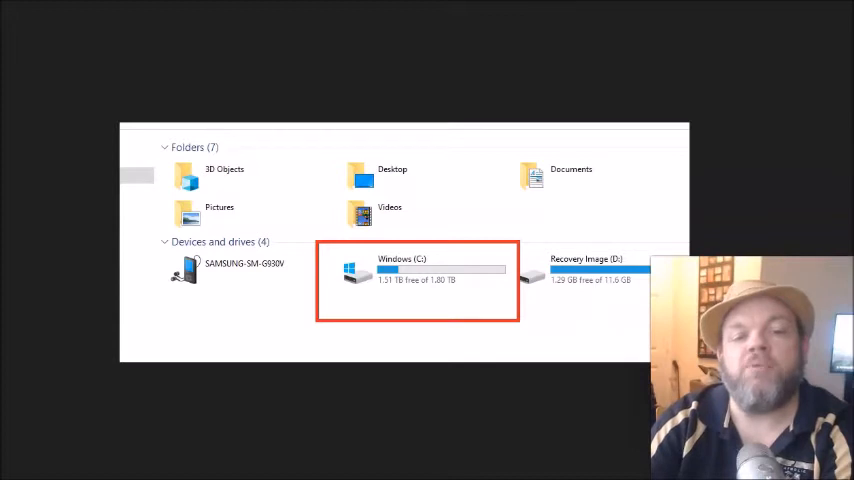
{"action": "mouse_move", "coordinate": [668, 220]}
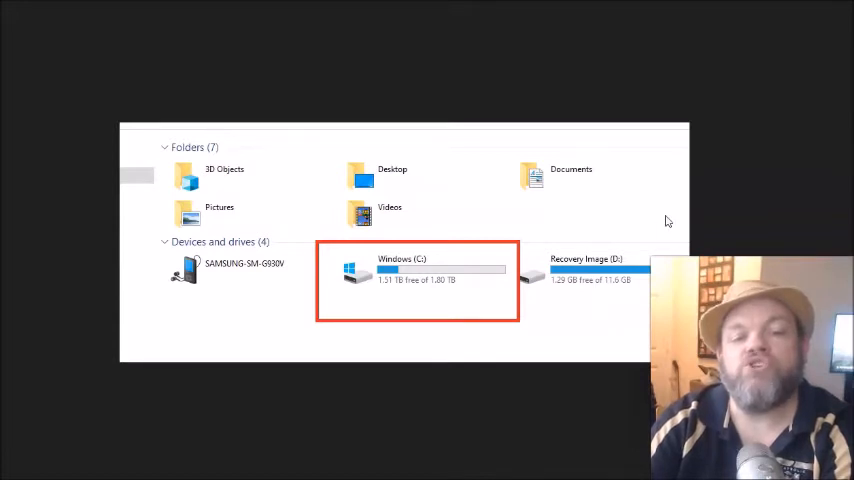
{"action": "mouse_move", "coordinate": [656, 228]}
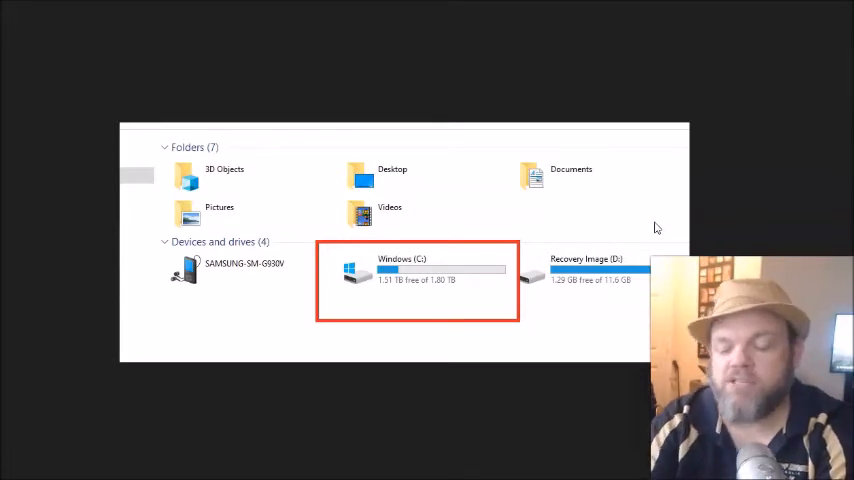
Bring up the Properties dialog for the Windows (C:) drive from its context menu.
{"action": "right_click", "coordinate": [420, 276]}
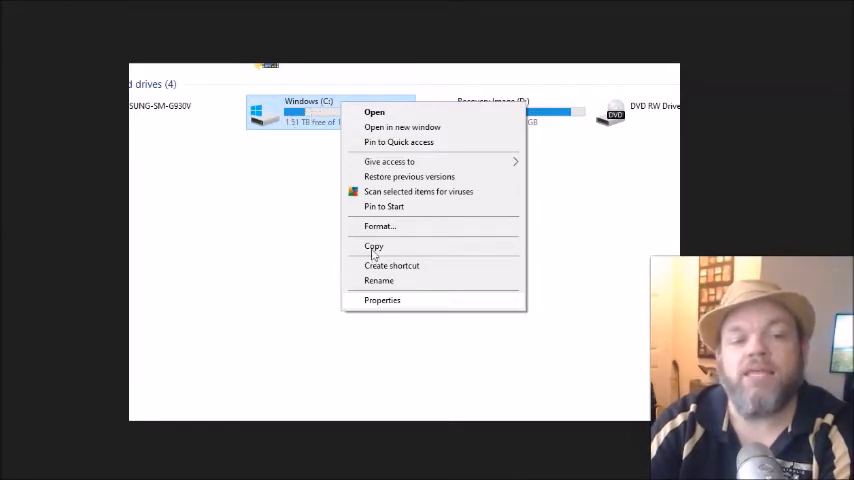
{"action": "mouse_move", "coordinate": [382, 300]}
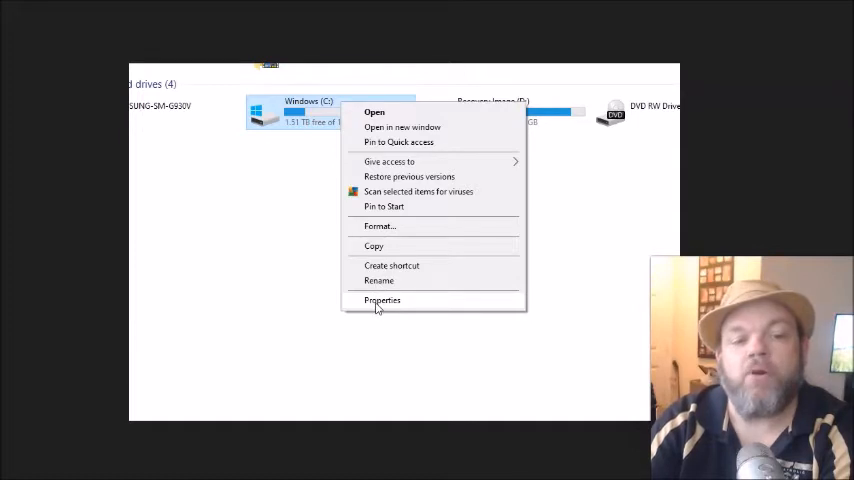
{"action": "mouse_move", "coordinate": [308, 260]}
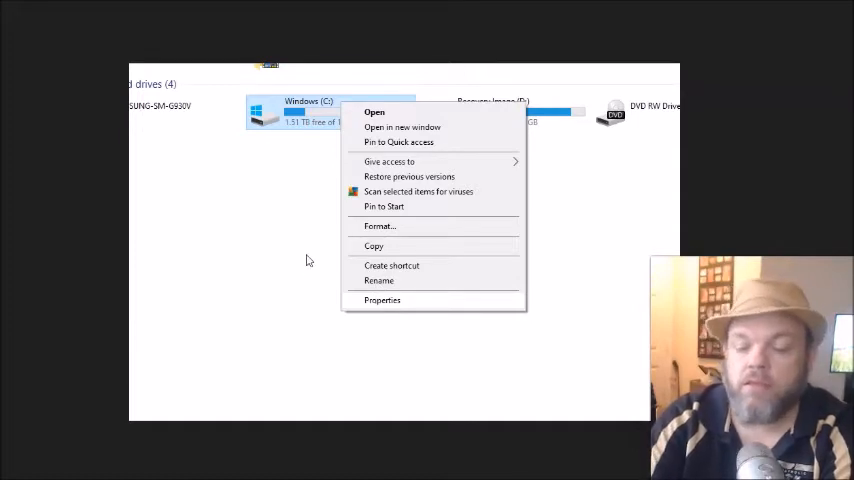
{"action": "left_click", "coordinate": [382, 300]}
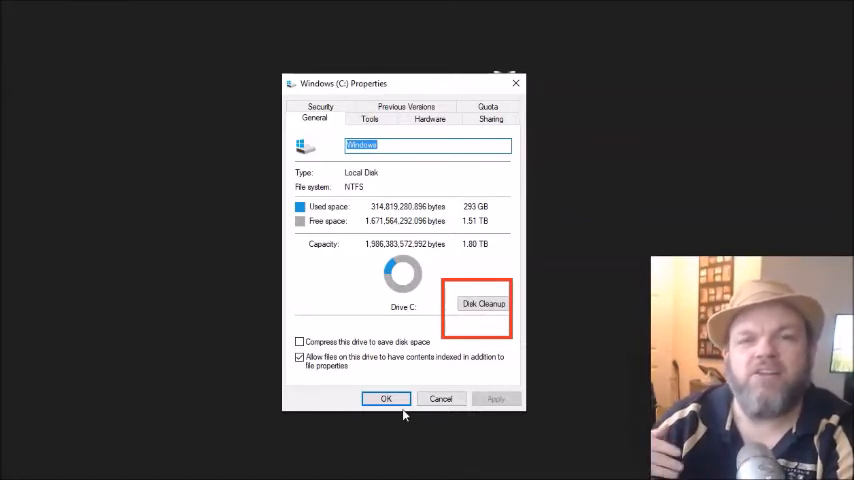
{"action": "mouse_move", "coordinate": [410, 264]}
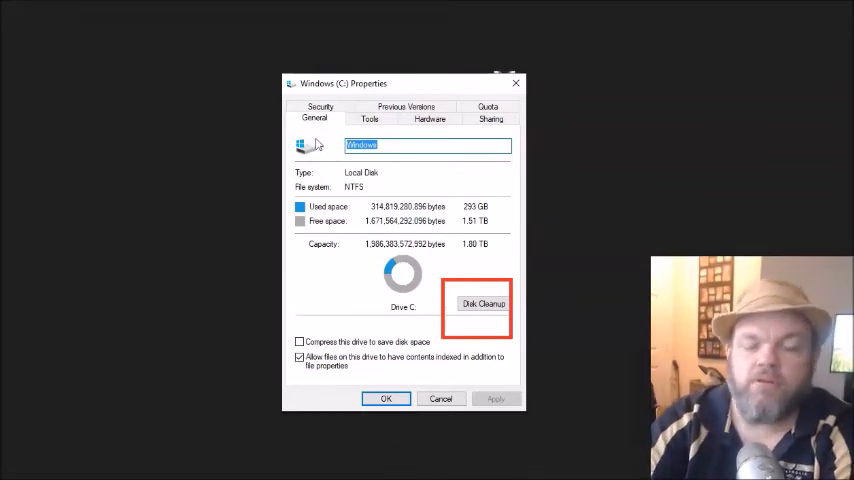
Bring up the Run box with Win+R after reviewing the drive's space.
{"action": "key", "text": "Win+R"}
{"action": "type", "text": "prefetch"}
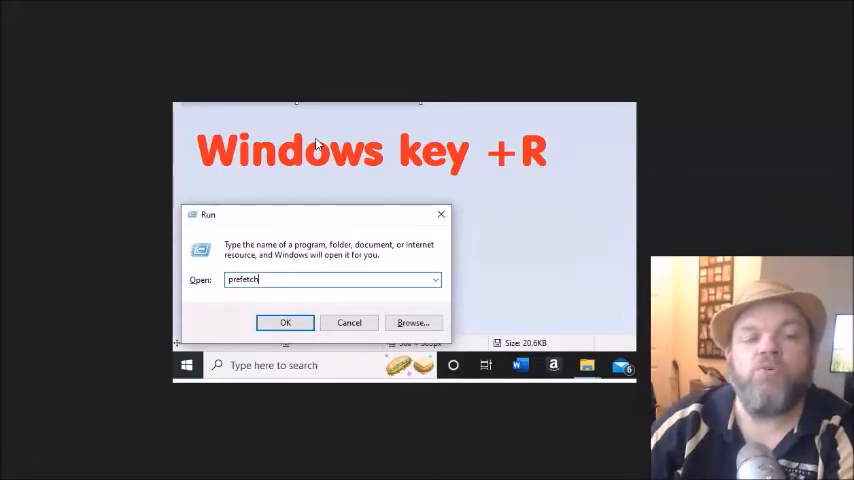
{"action": "mouse_move", "coordinate": [336, 220]}
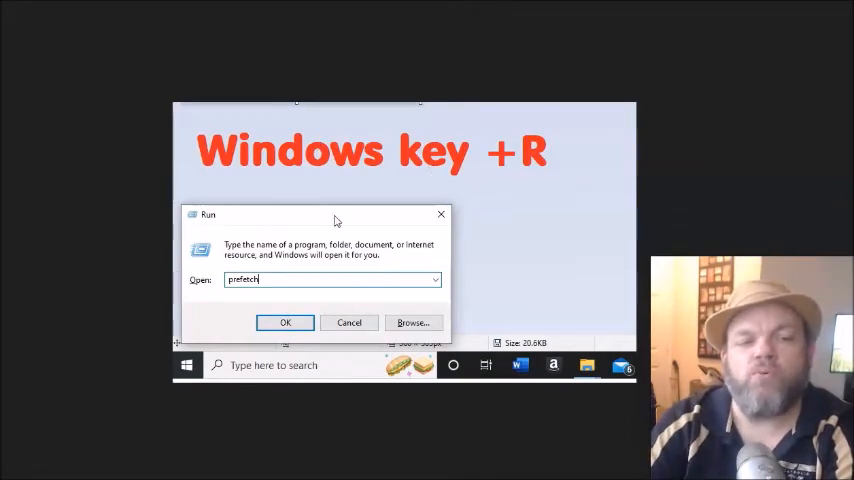
{"action": "mouse_move", "coordinate": [344, 244]}
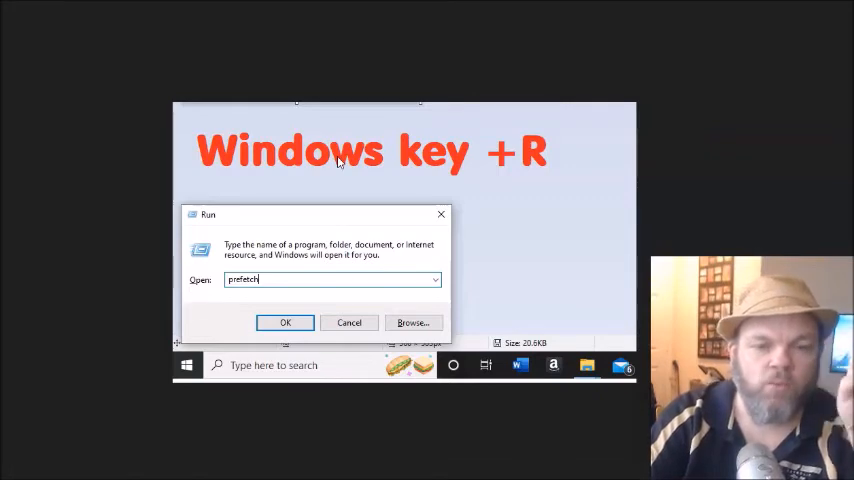
{"action": "mouse_move", "coordinate": [332, 164]}
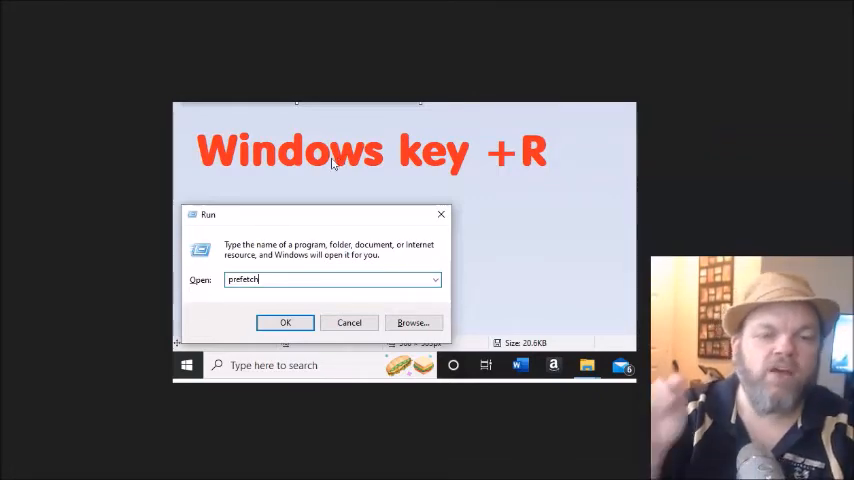
{"action": "mouse_move", "coordinate": [408, 224]}
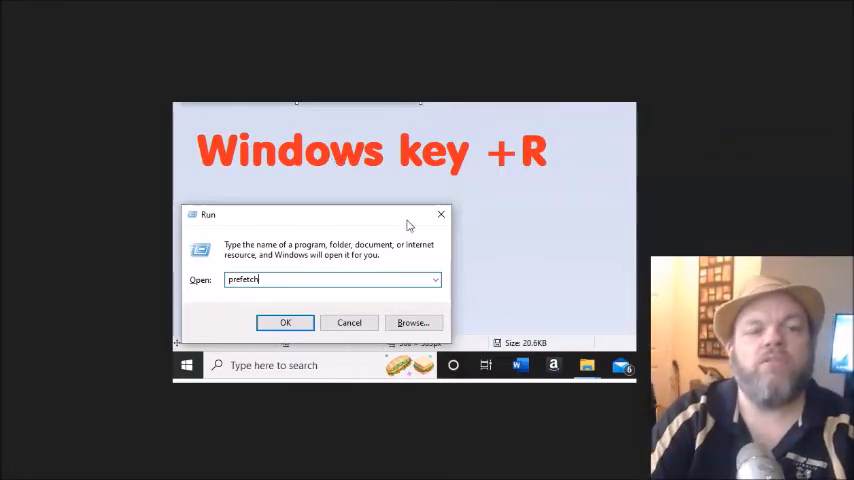
{"action": "mouse_move", "coordinate": [238, 296]}
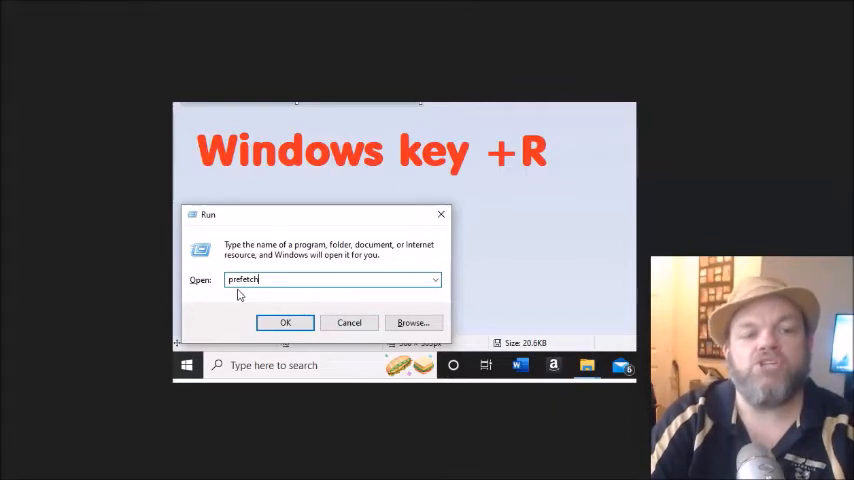
{"action": "mouse_move", "coordinate": [402, 208]}
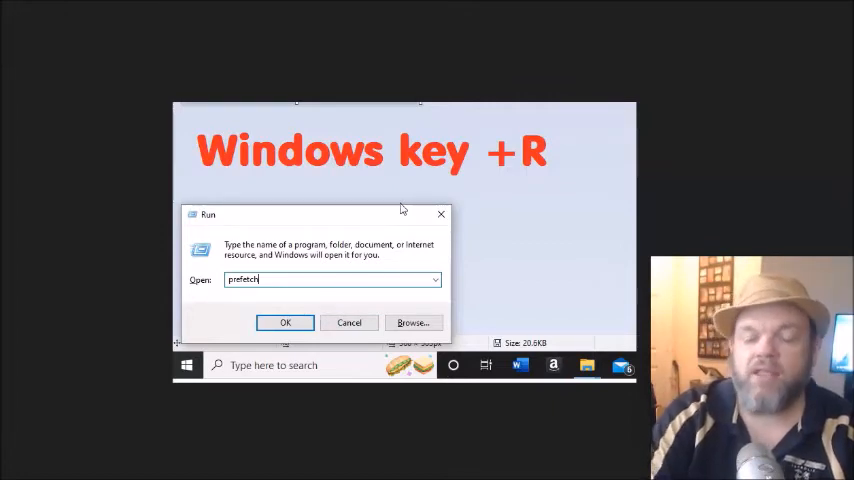
Run the 'prefetch' command to show the Prefetch folder in File Explorer.
{"action": "left_click", "coordinate": [284, 322]}
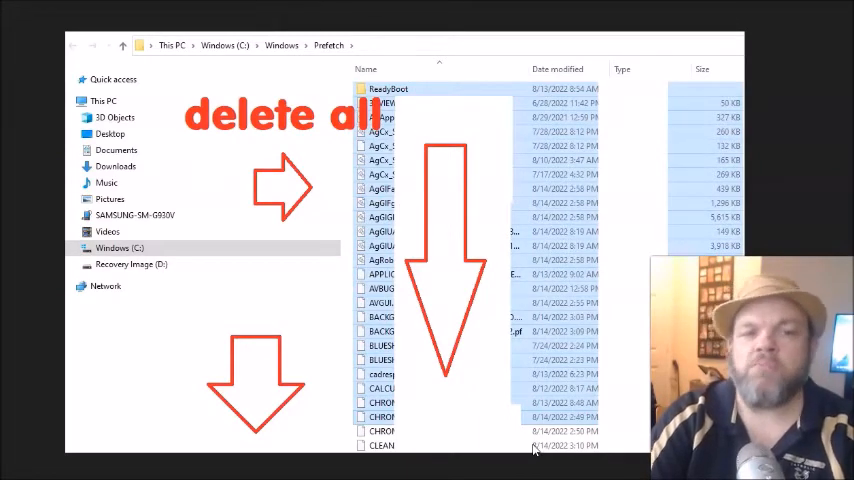
{"action": "mouse_move", "coordinate": [604, 118]}
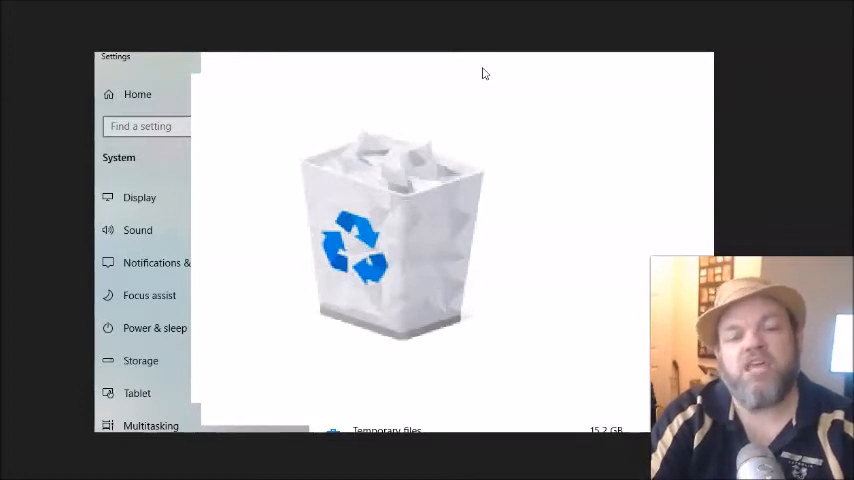
{"action": "mouse_move", "coordinate": [490, 84]}
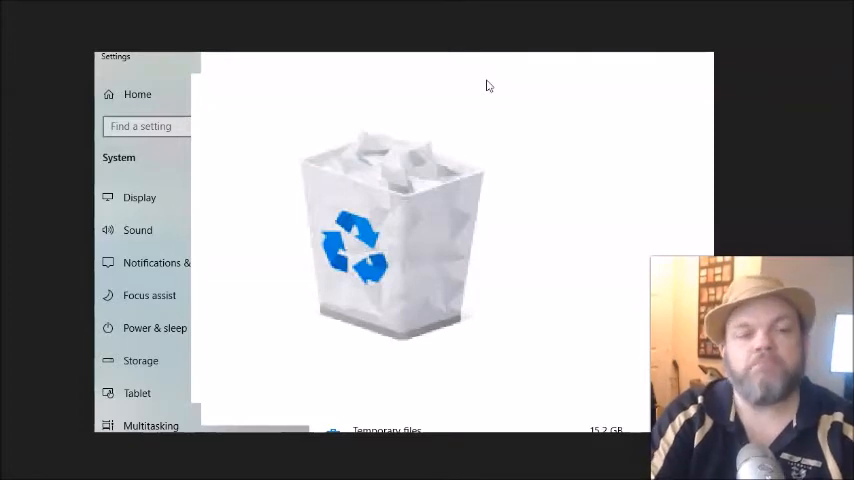
Search the taskbar for 'programs' to surface Add or remove programs.
{"action": "type", "text": "programs"}
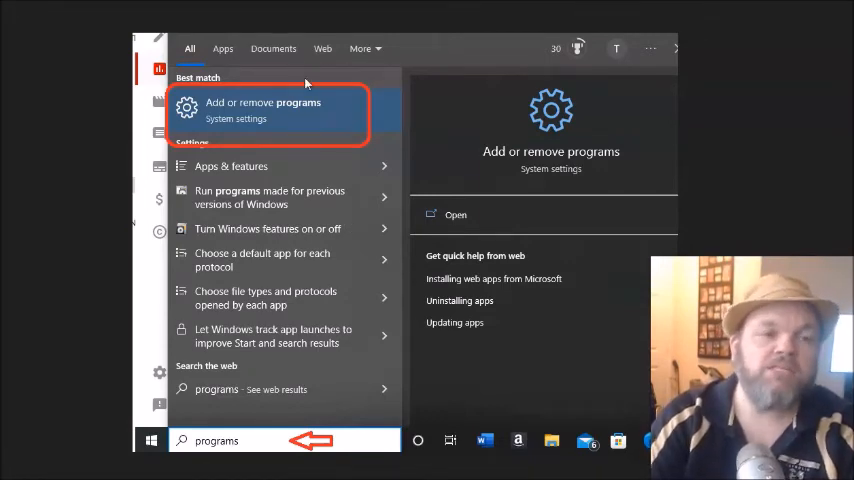
{"action": "mouse_move", "coordinate": [448, 216]}
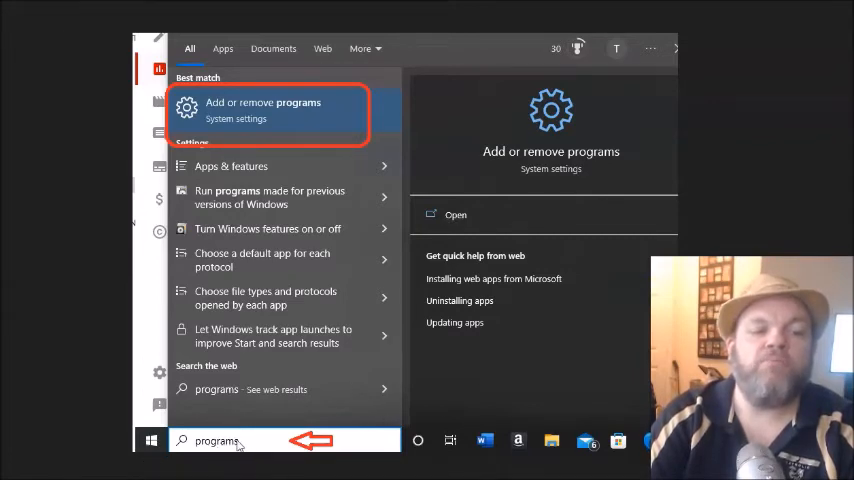
{"action": "mouse_move", "coordinate": [264, 440]}
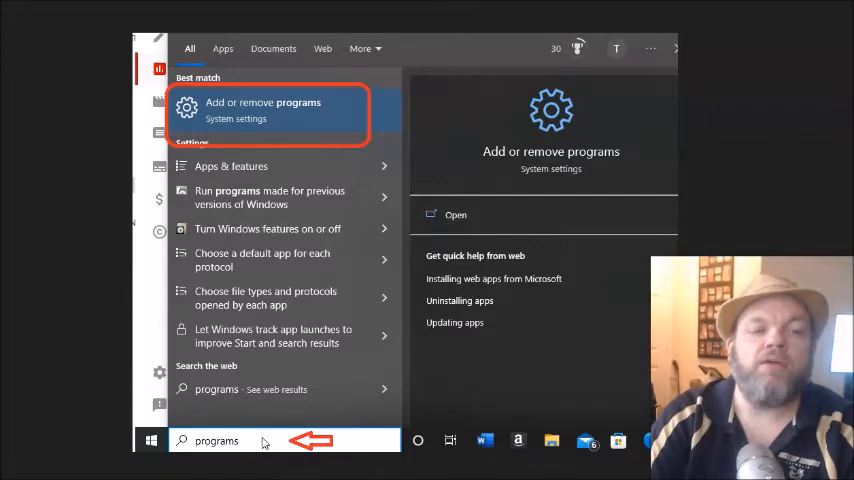
{"action": "mouse_move", "coordinate": [308, 110]}
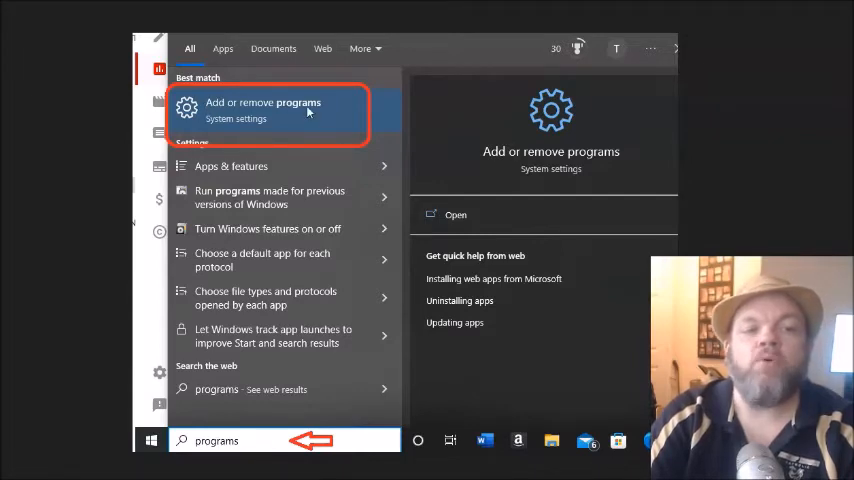
{"action": "mouse_move", "coordinate": [264, 136]}
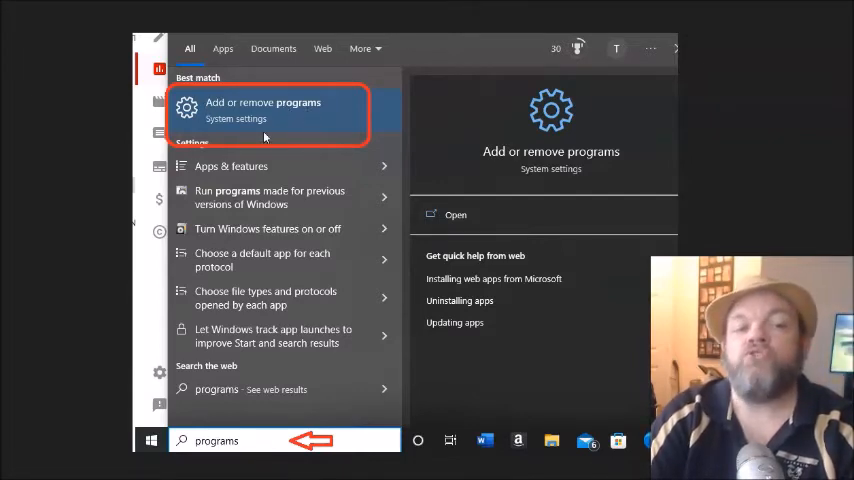
{"action": "mouse_move", "coordinate": [228, 136]}
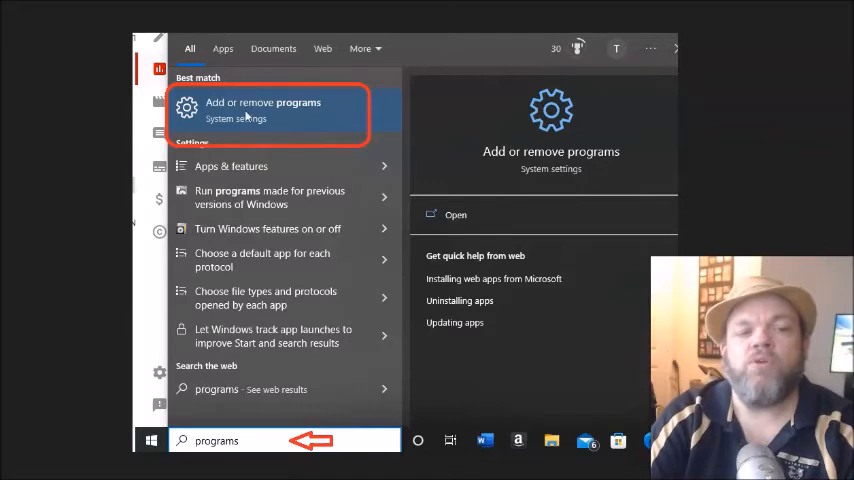
{"action": "mouse_move", "coordinate": [292, 120]}
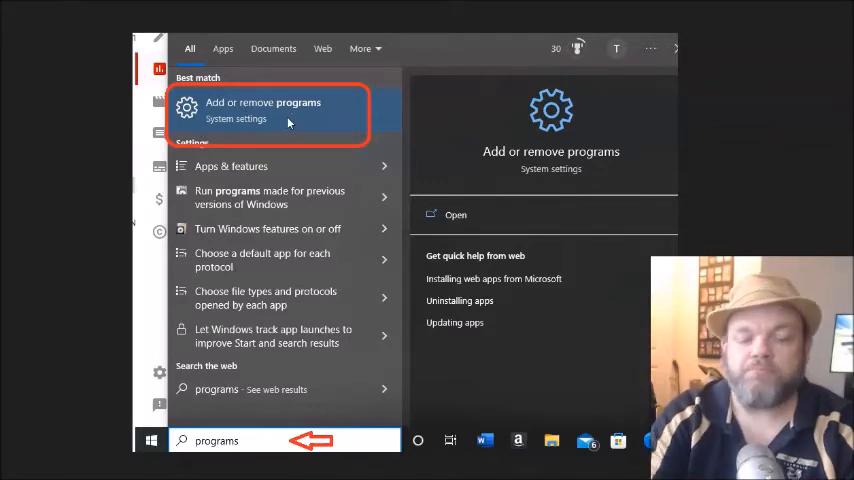
Launch the Add or remove programs settings from the search results.
{"action": "left_click", "coordinate": [262, 110]}
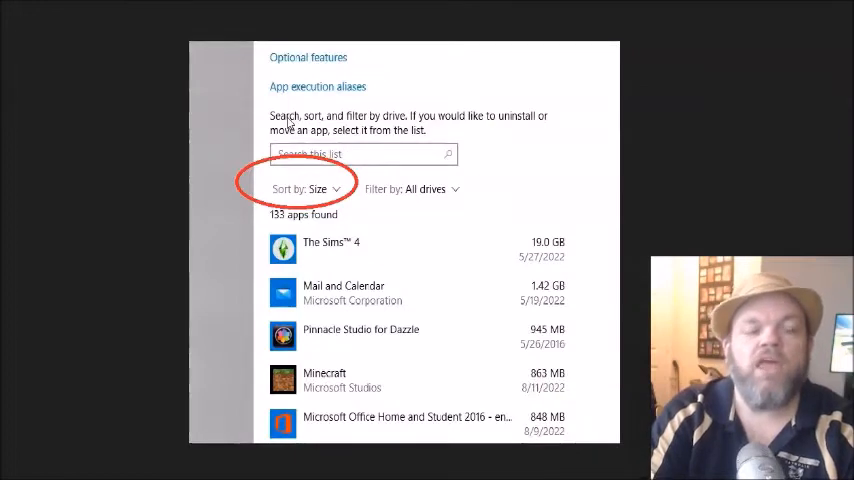
{"action": "mouse_move", "coordinate": [516, 308]}
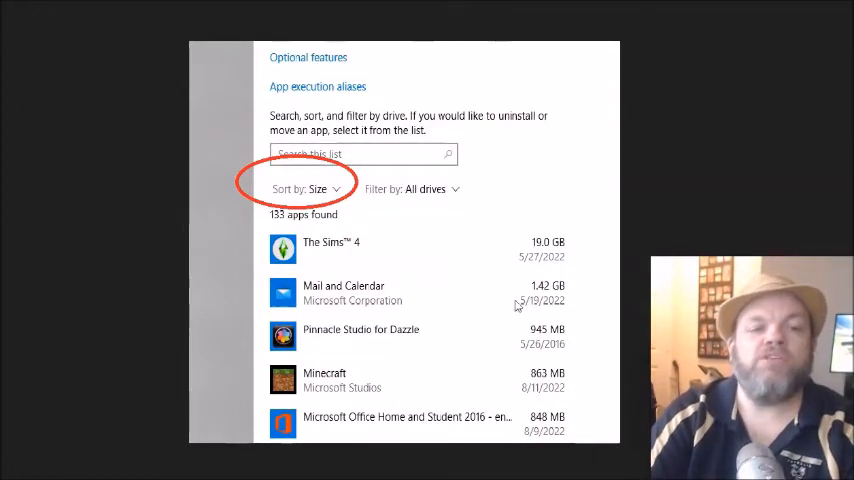
{"action": "mouse_move", "coordinate": [310, 228]}
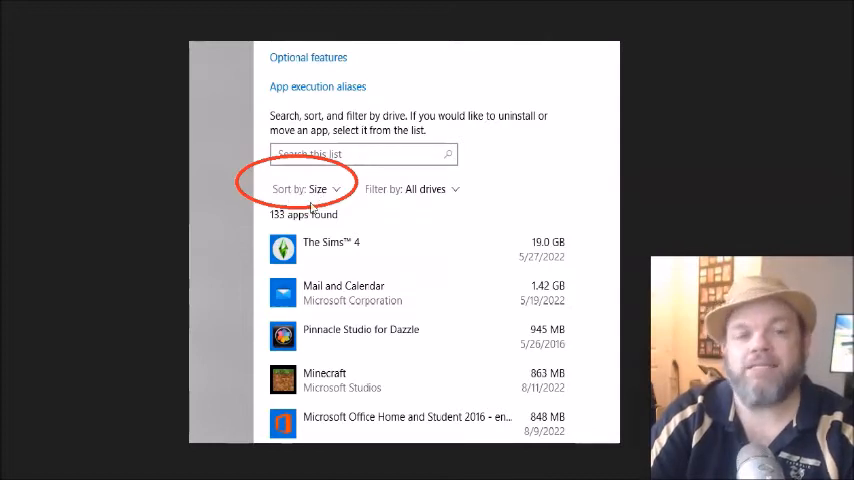
{"action": "mouse_move", "coordinate": [336, 198]}
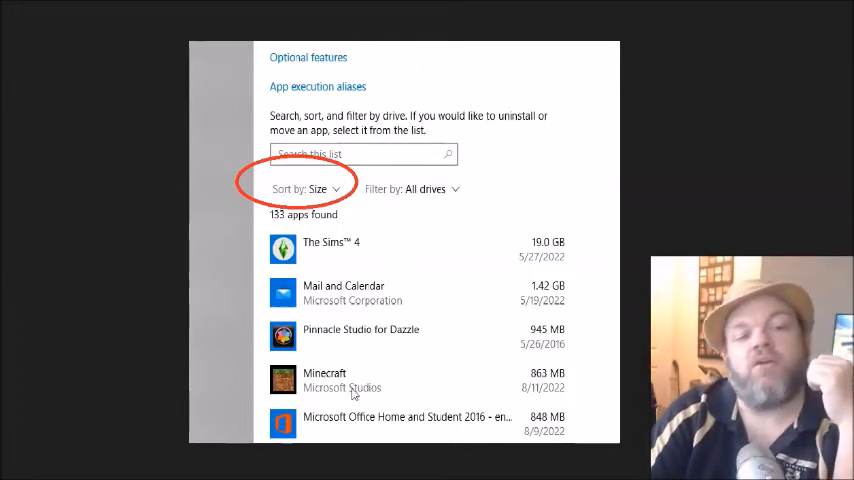
{"action": "mouse_move", "coordinate": [348, 156]}
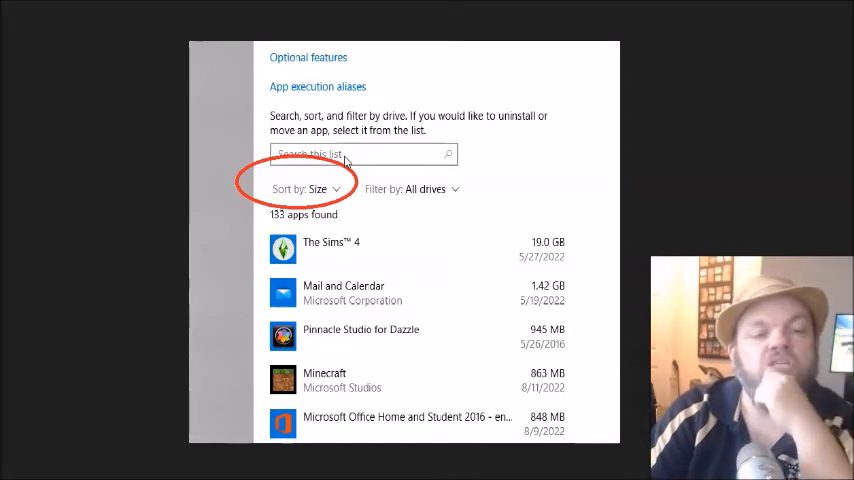
{"action": "mouse_move", "coordinate": [422, 252]}
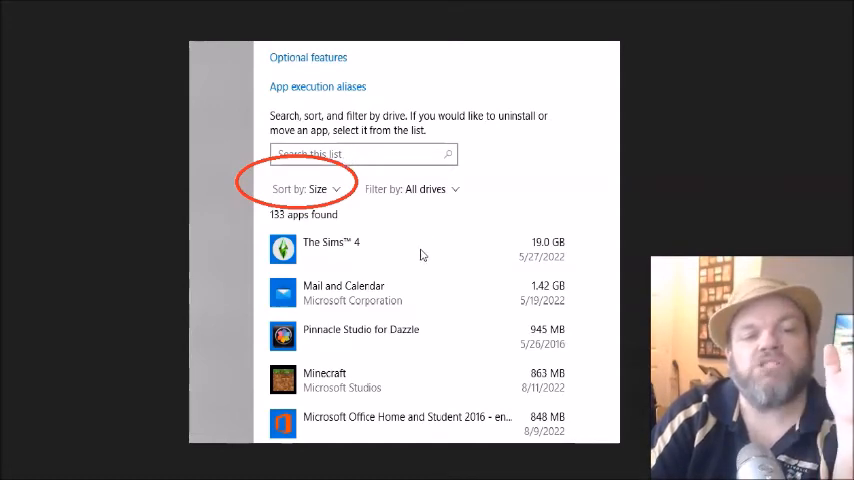
{"action": "mouse_move", "coordinate": [412, 262]}
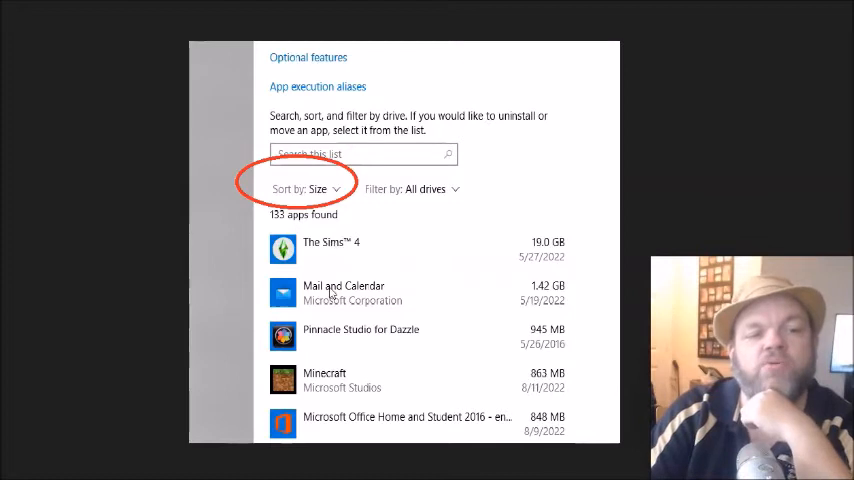
{"action": "mouse_move", "coordinate": [320, 376]}
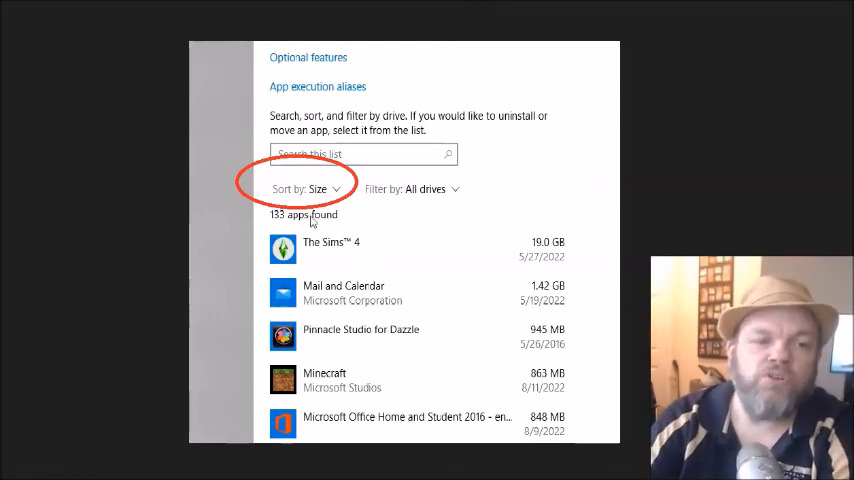
{"action": "mouse_move", "coordinate": [364, 290]}
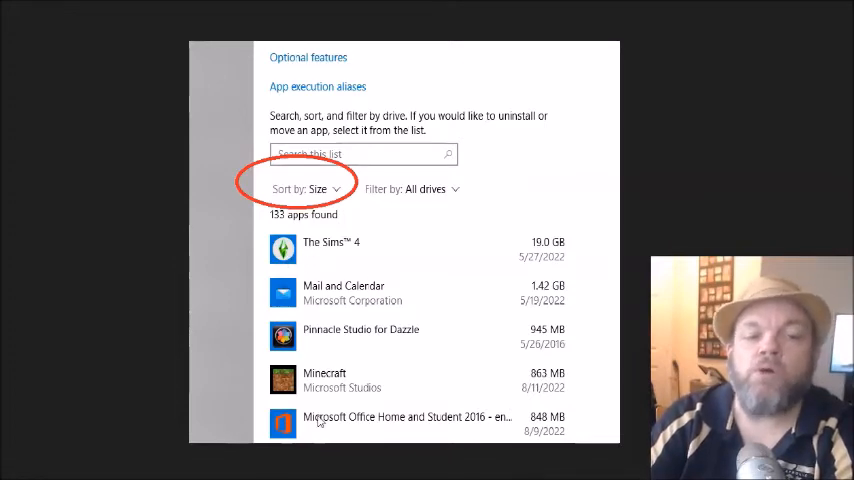
{"action": "mouse_move", "coordinate": [444, 420]}
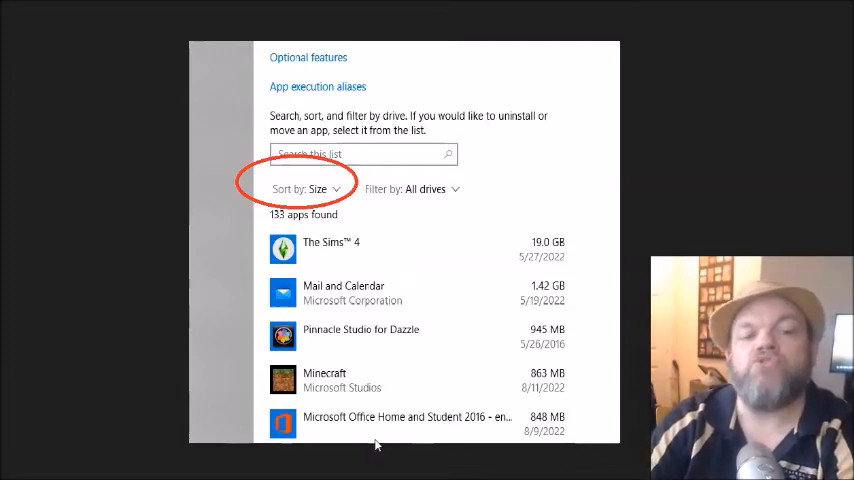
{"action": "mouse_move", "coordinate": [258, 458]}
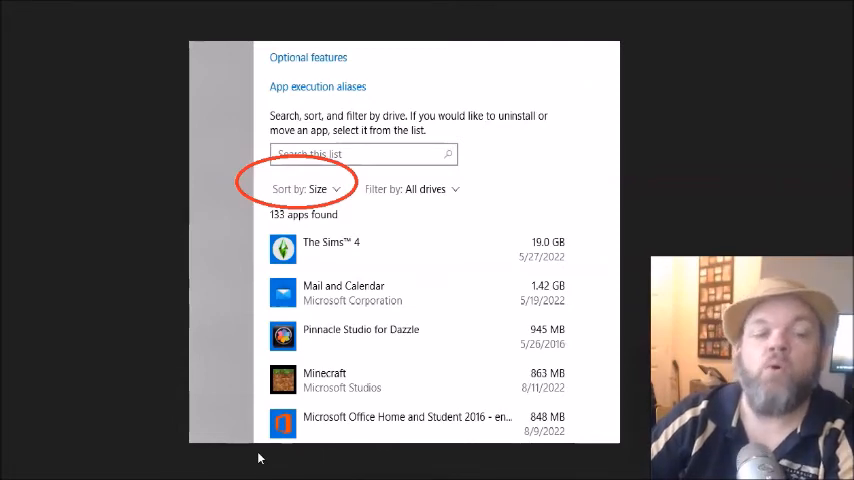
{"action": "mouse_move", "coordinate": [376, 448]}
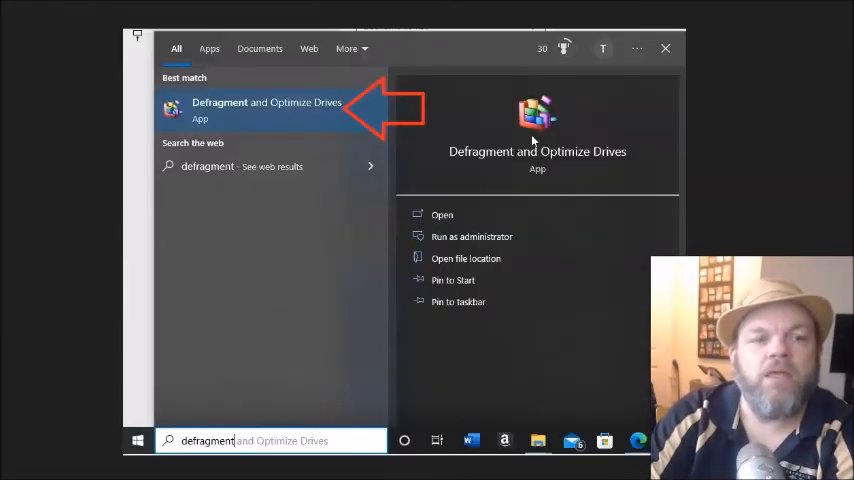
{"action": "mouse_move", "coordinate": [356, 236]}
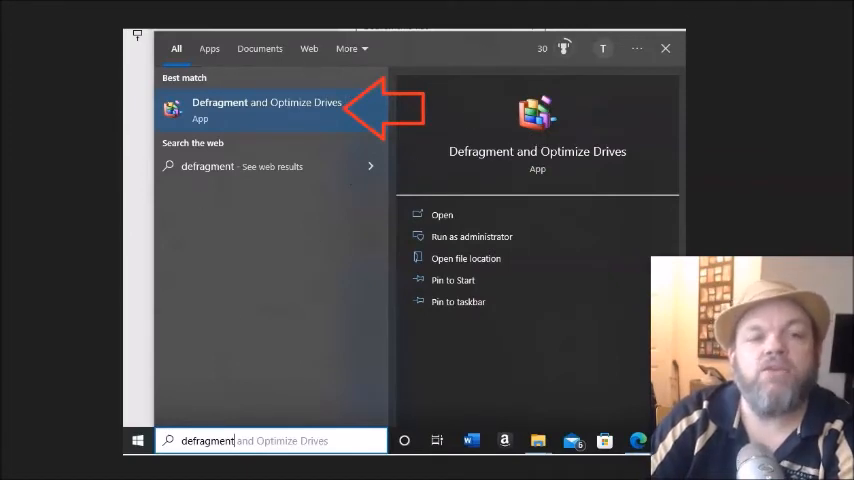
{"action": "mouse_move", "coordinate": [252, 116]}
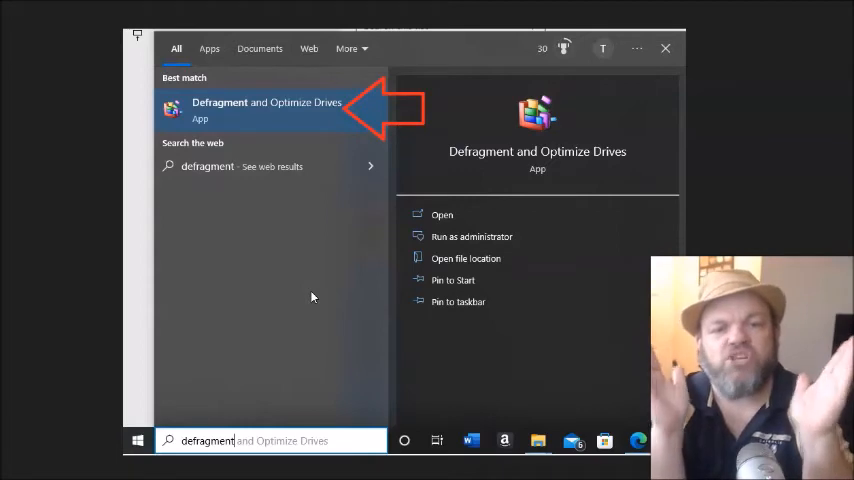
{"action": "mouse_move", "coordinate": [292, 104]}
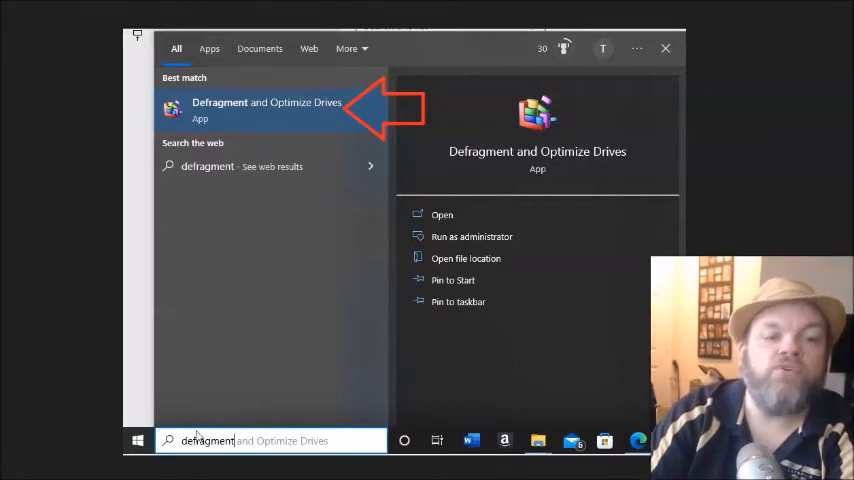
{"action": "mouse_move", "coordinate": [240, 384]}
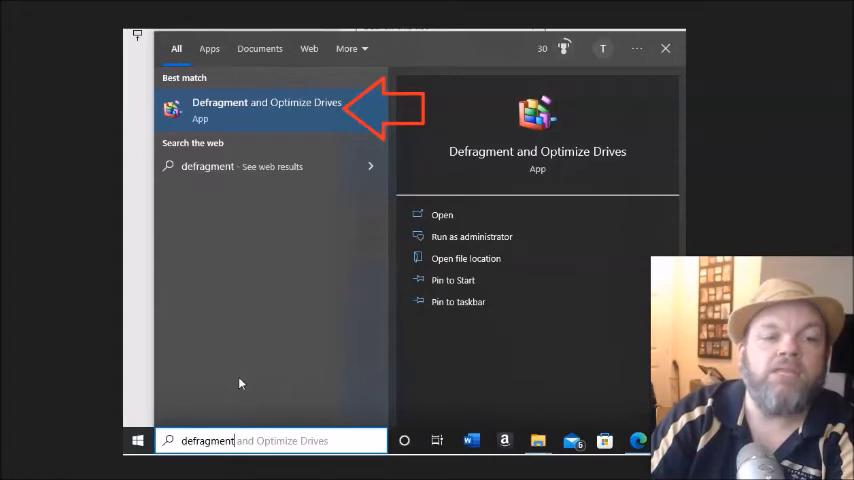
{"action": "mouse_move", "coordinate": [292, 120]}
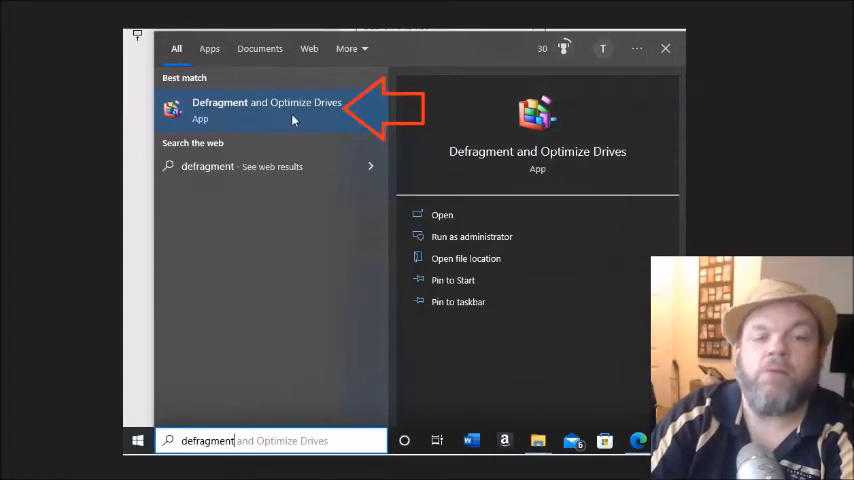
Launch Defragment and Optimize Drives to see each drive's fragmentation status.
{"action": "left_click", "coordinate": [264, 108]}
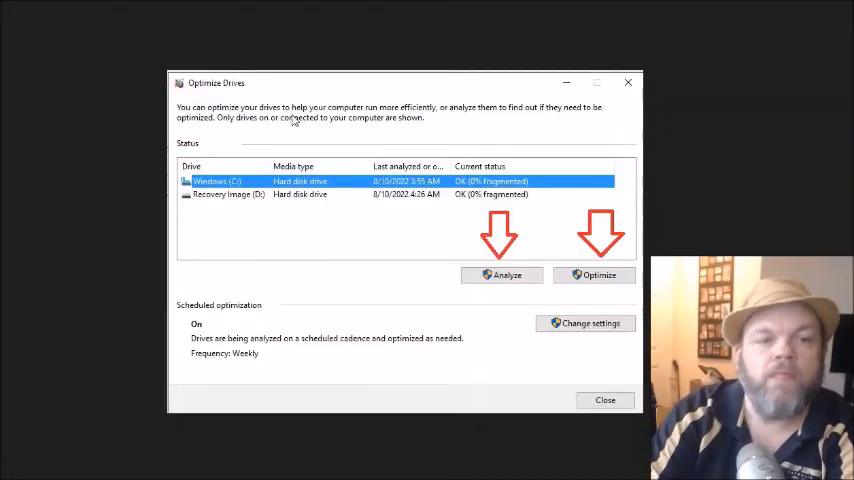
{"action": "mouse_move", "coordinate": [324, 222]}
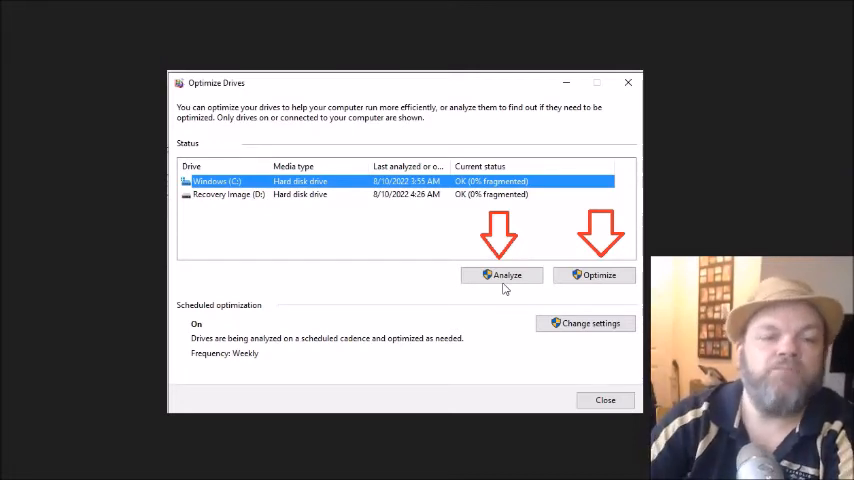
{"action": "mouse_move", "coordinate": [512, 88]}
{"action": "type", "text": "storage sen"}
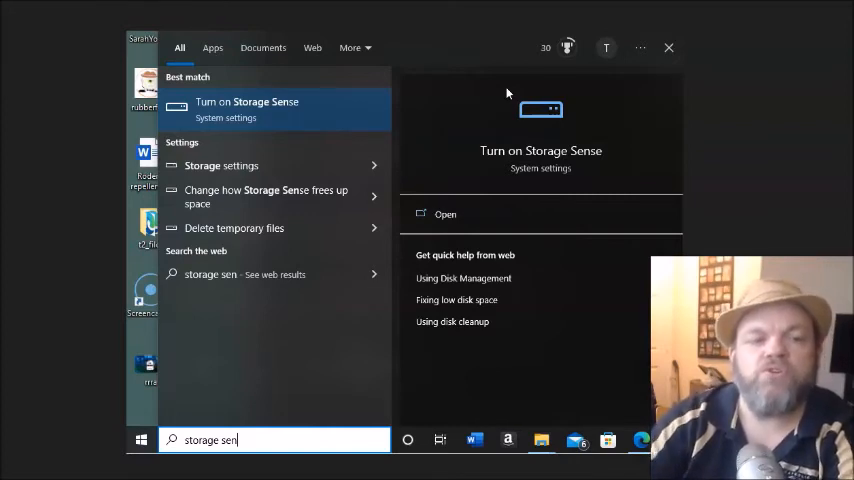
{"action": "mouse_move", "coordinate": [196, 454]}
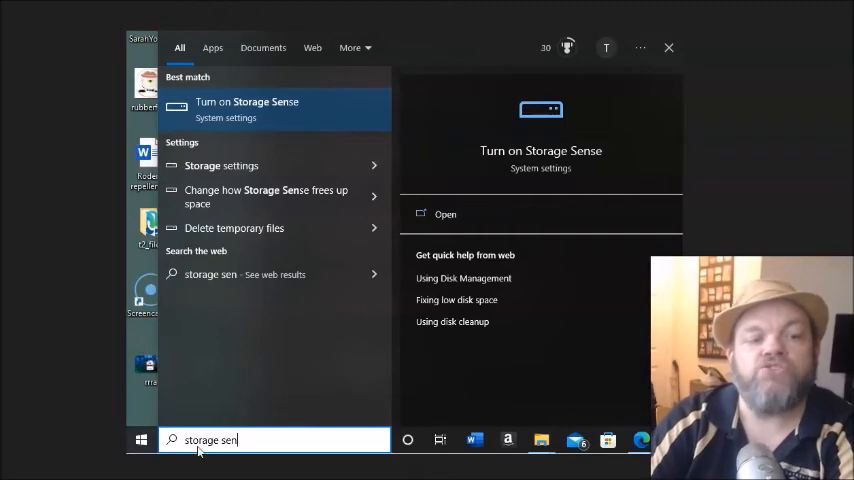
{"action": "mouse_move", "coordinate": [190, 464]}
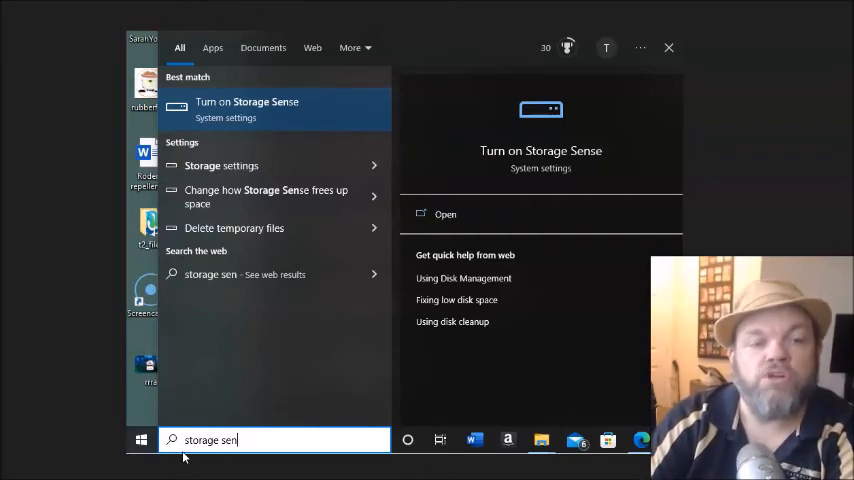
{"action": "mouse_move", "coordinate": [288, 396]}
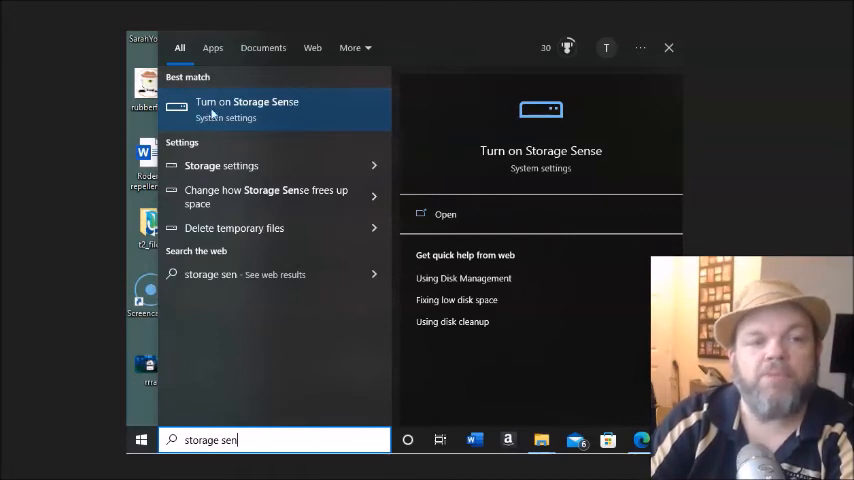
{"action": "mouse_move", "coordinate": [226, 116]}
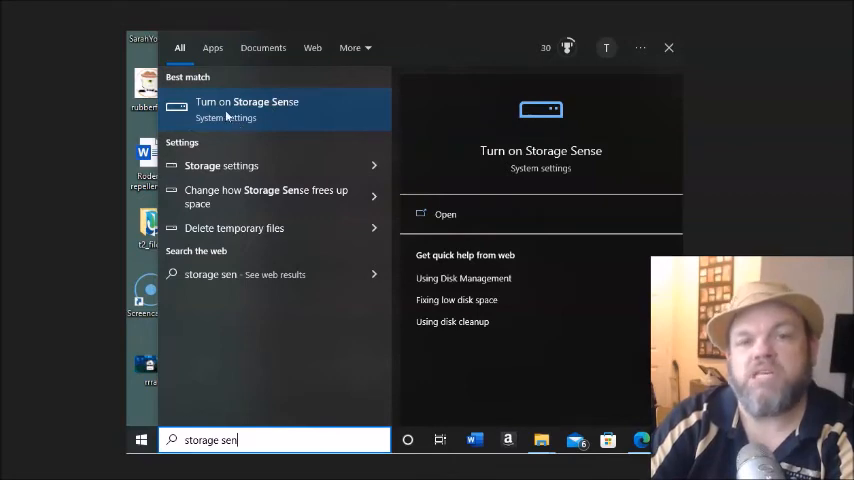
{"action": "mouse_move", "coordinate": [332, 172]}
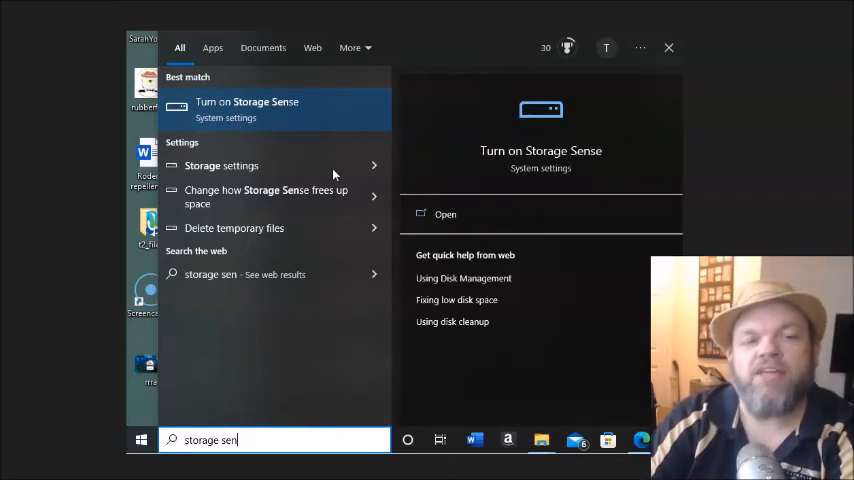
{"action": "mouse_move", "coordinate": [324, 176]}
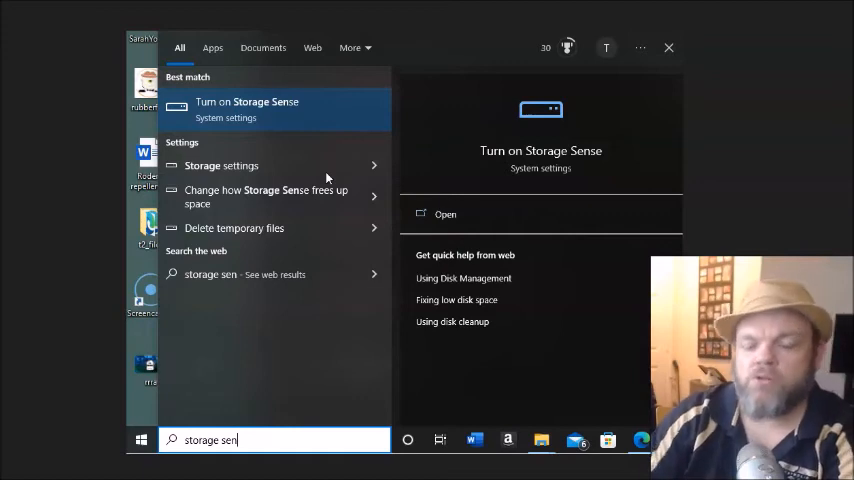
Go to the Turn on Storage Sense result to reach the System storage page.
{"action": "left_click", "coordinate": [246, 100]}
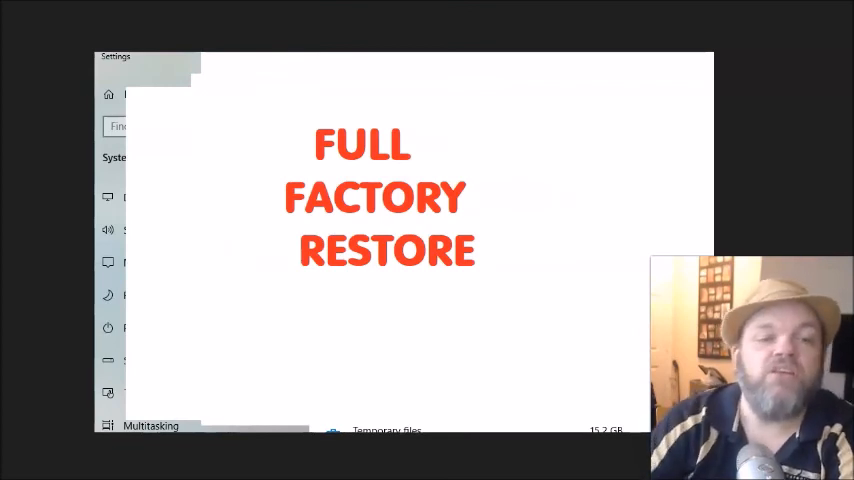
{"action": "mouse_move", "coordinate": [322, 296]}
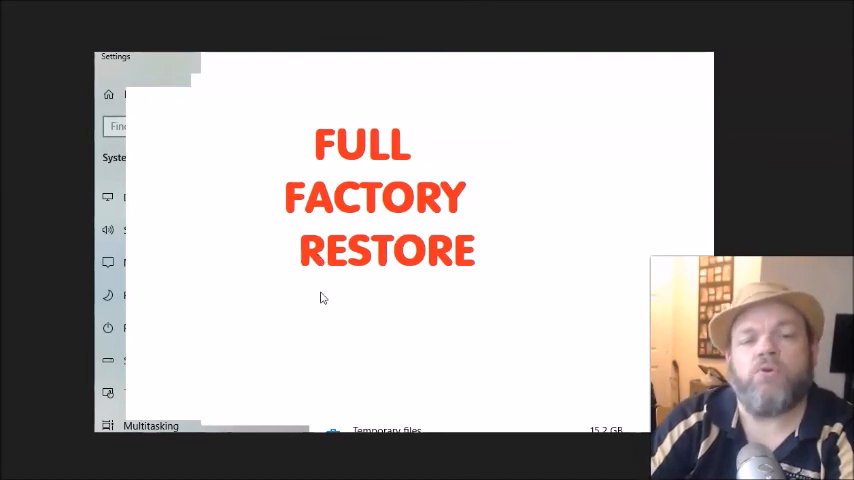
{"action": "mouse_move", "coordinate": [328, 292]}
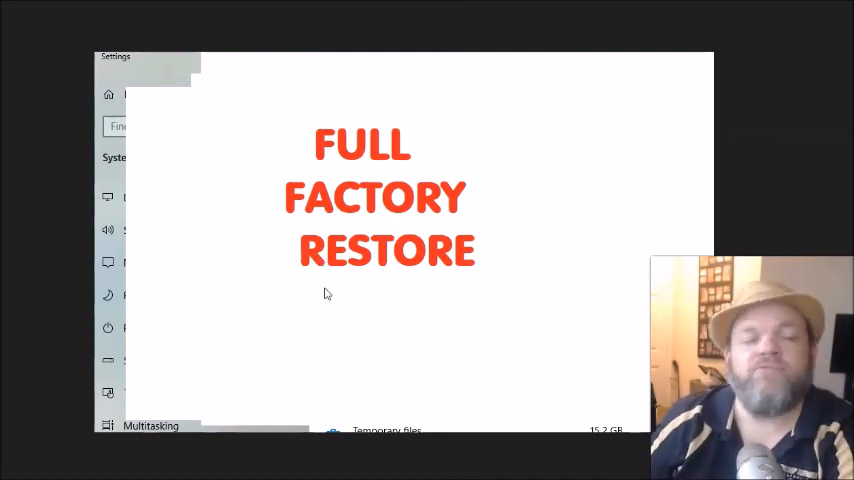